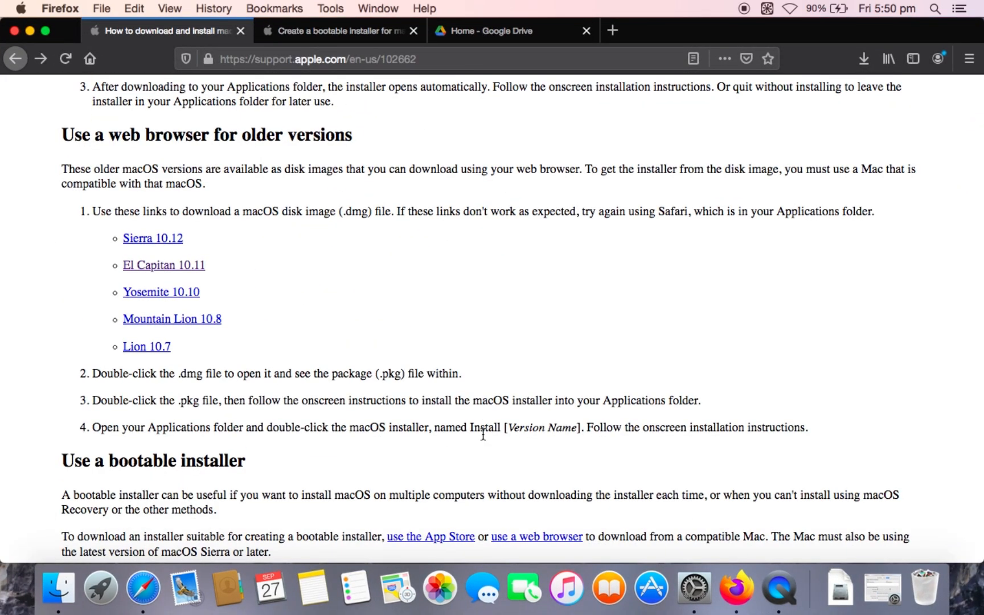
pyautogui.moveTo(58, 588)
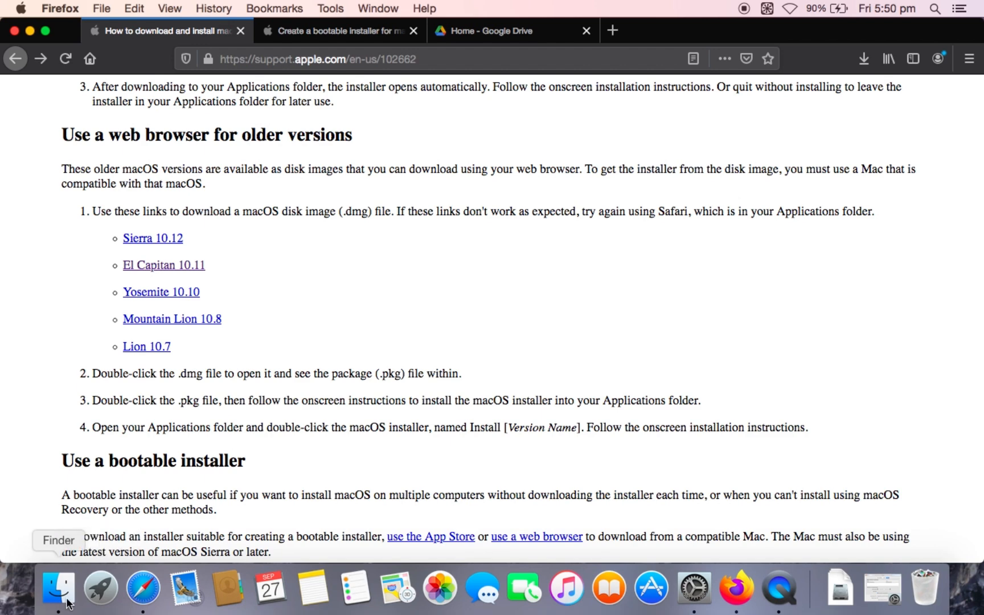
# Show the Downloads folder in Finder and select InstallMacOSX.dmg
pyautogui.click(58, 588)
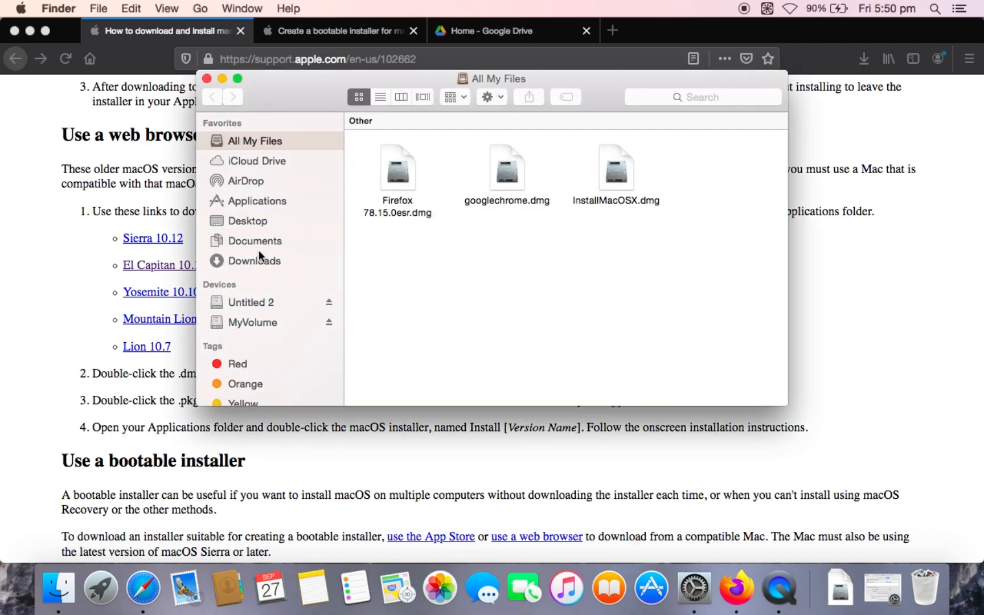
pyautogui.click(256, 261)
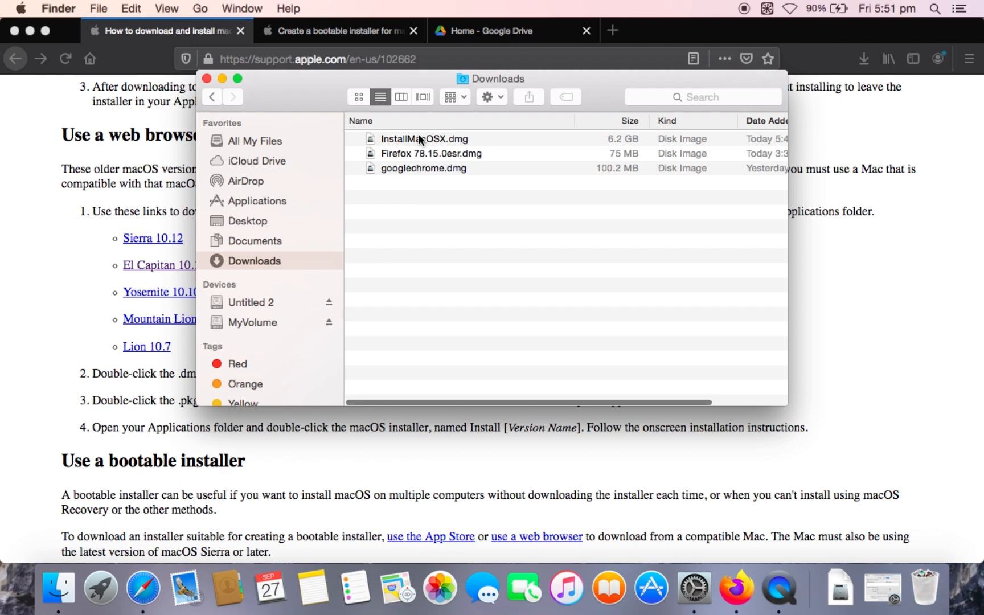
pyautogui.click(426, 139)
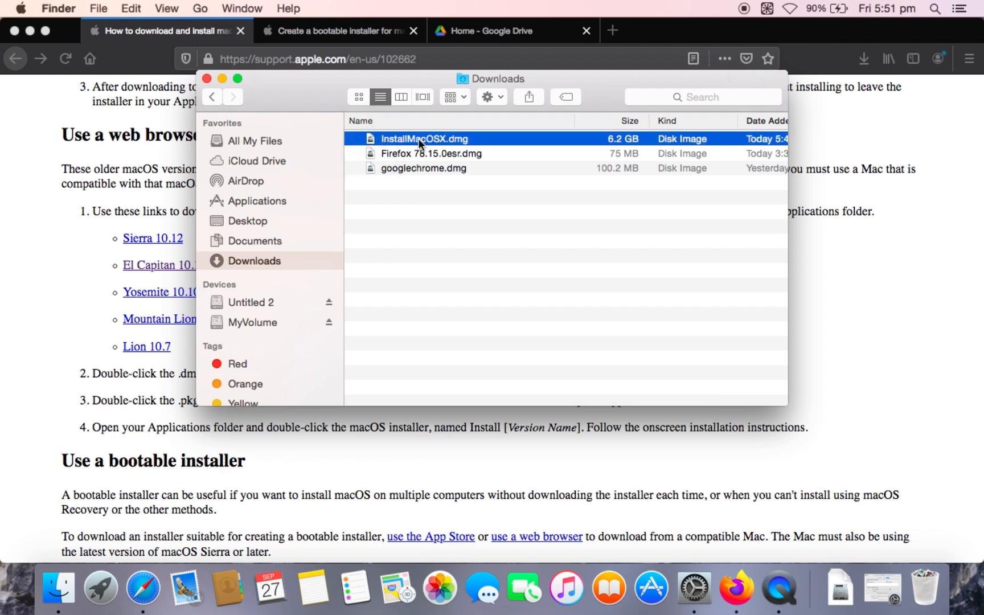
# Mount InstallMacOSX.dmg without verification and launch InstallMacOSX.pkg
pyautogui.doubleClick(426, 139)
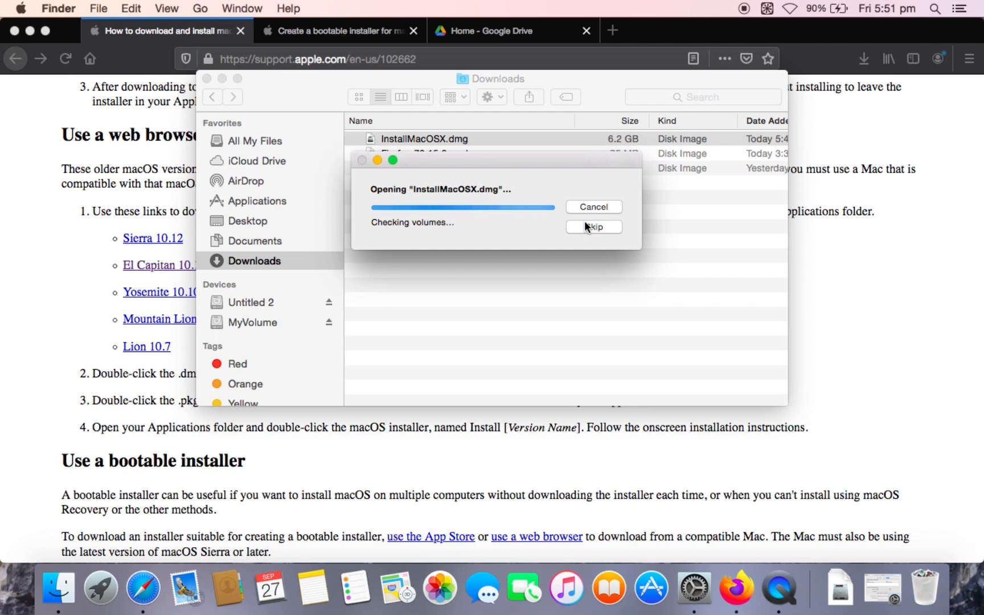
pyautogui.click(592, 227)
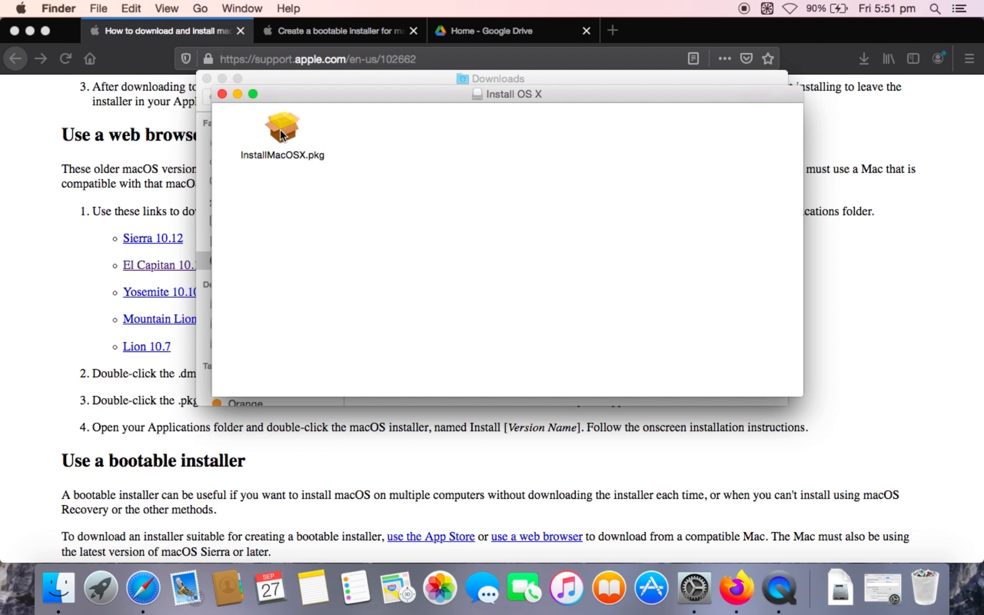
pyautogui.doubleClick(282, 125)
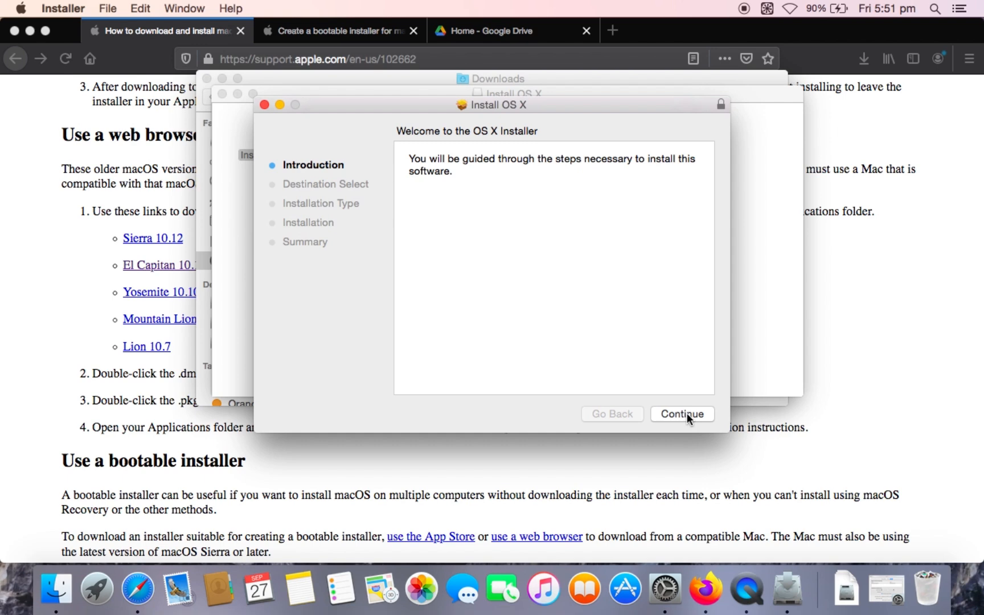
# Run the standard installation, authorising it with the administrator password
pyautogui.click(681, 413)
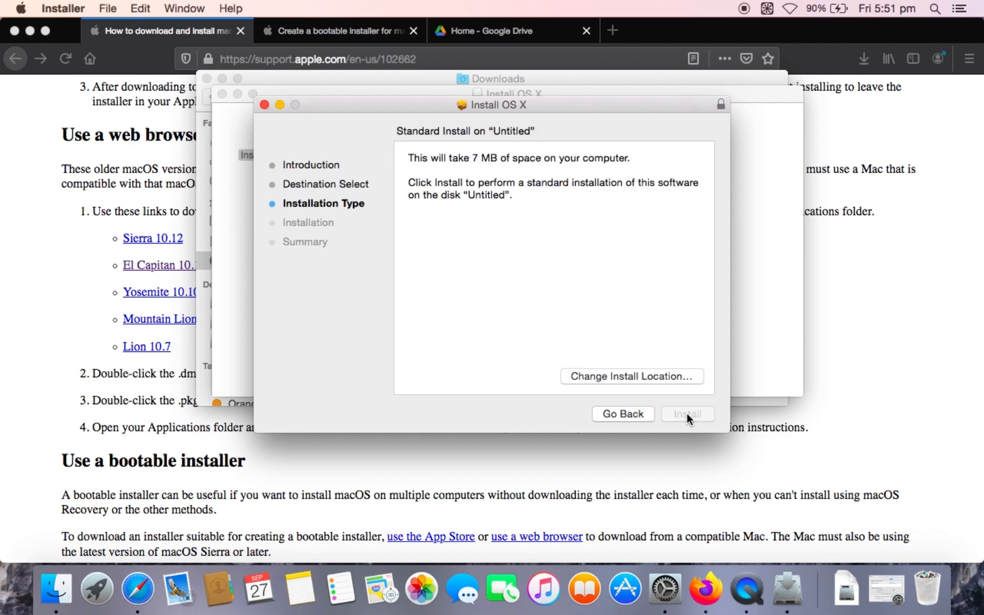
pyautogui.click(687, 414)
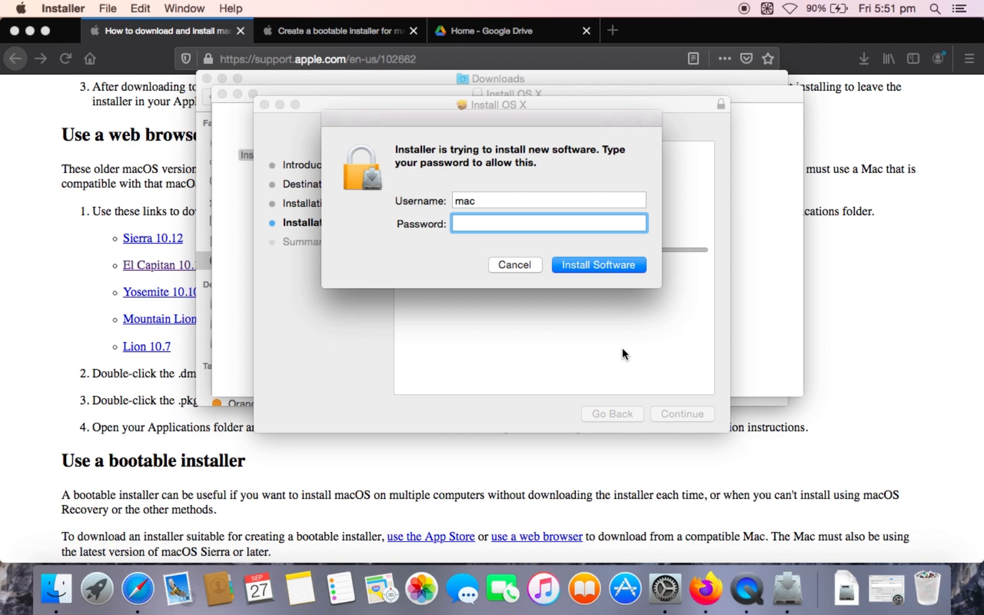
pyautogui.write('•')
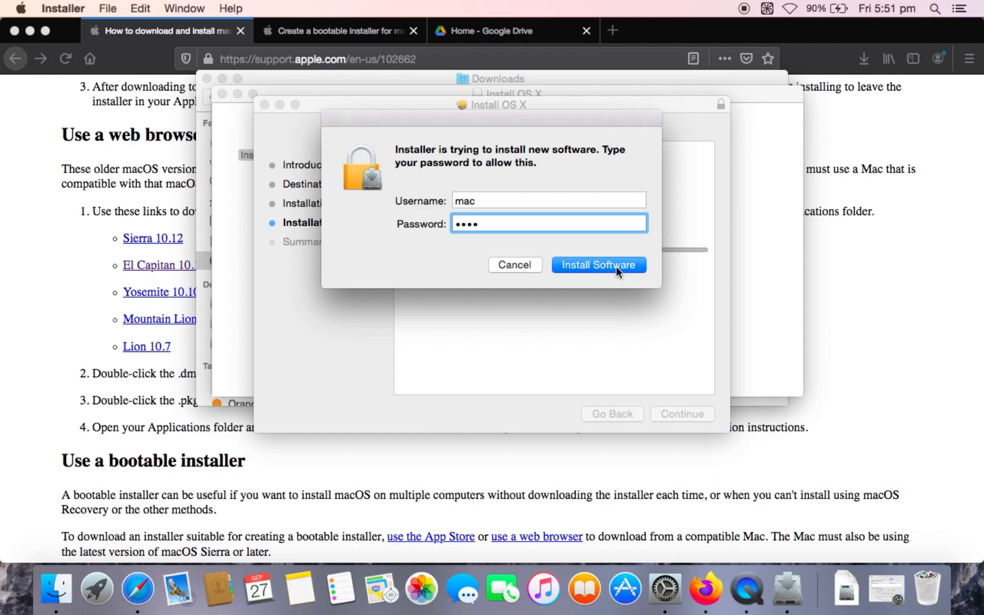
pyautogui.click(598, 264)
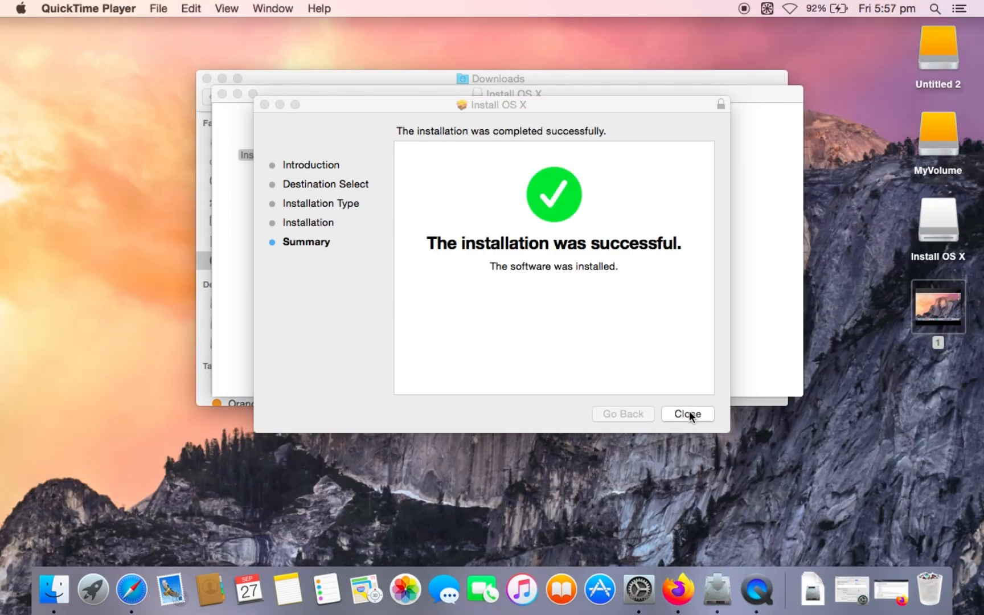
# Close the completed Installer summary
pyautogui.click(686, 414)
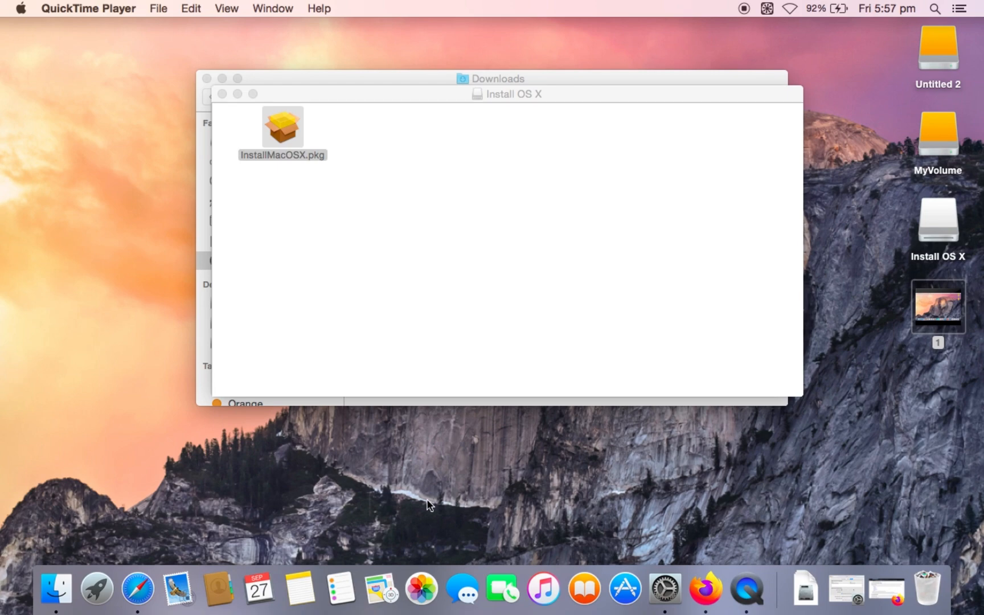
pyautogui.moveTo(705, 589)
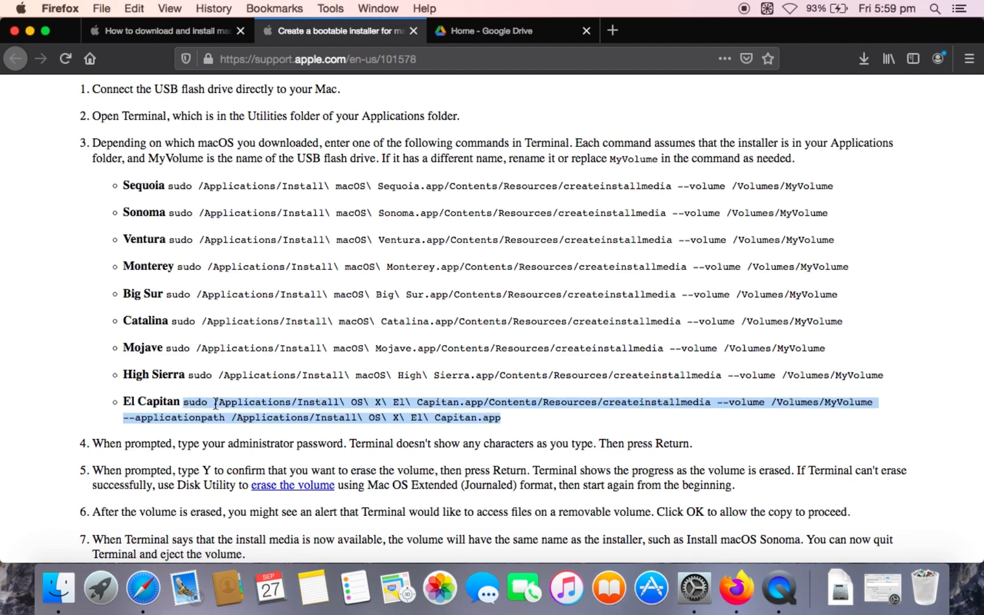
pyautogui.moveTo(100, 589)
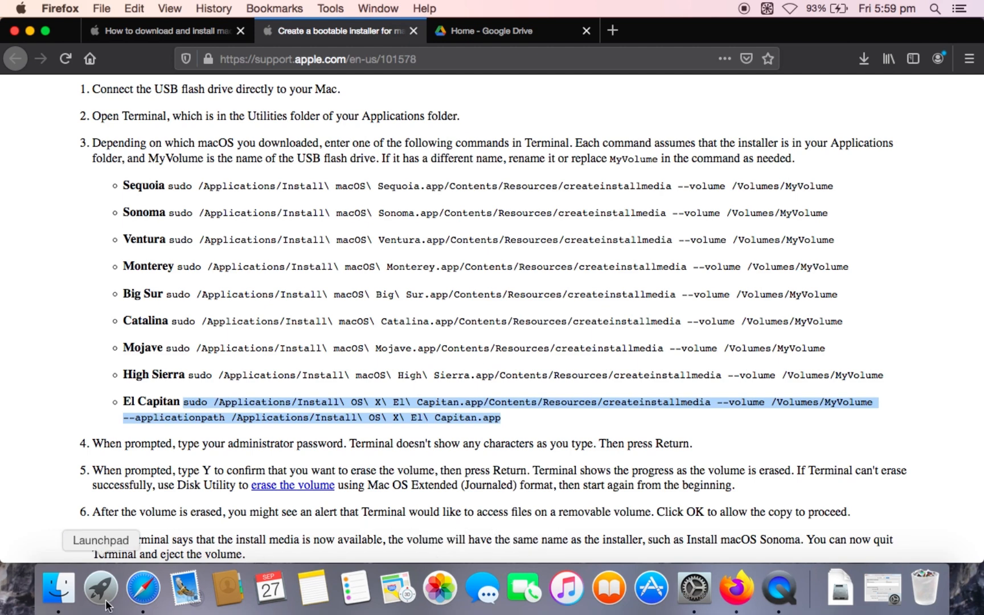
# Launch Terminal and Disk Utility from Launchpad
pyautogui.click(100, 588)
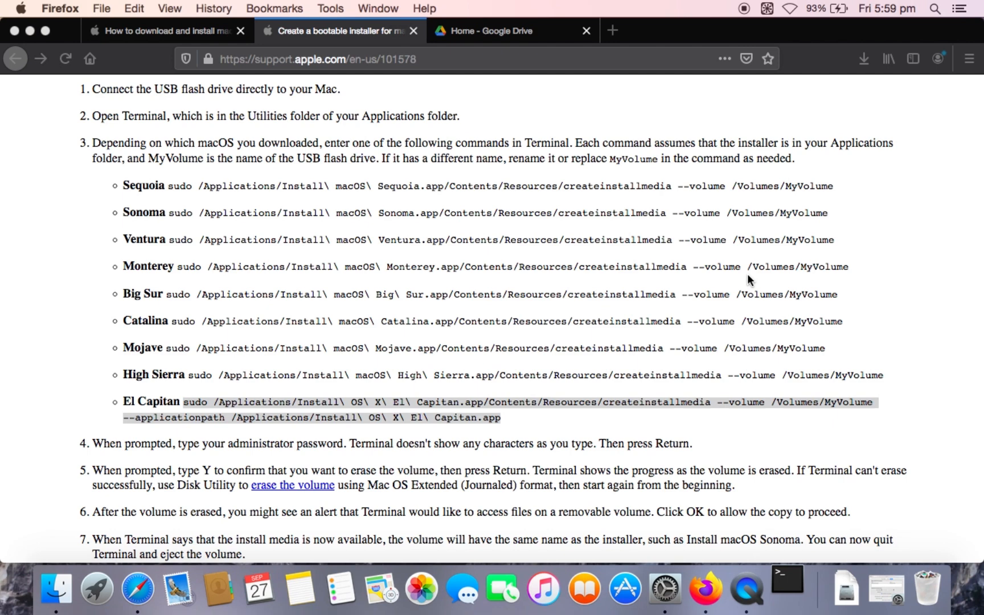
pyautogui.click(786, 588)
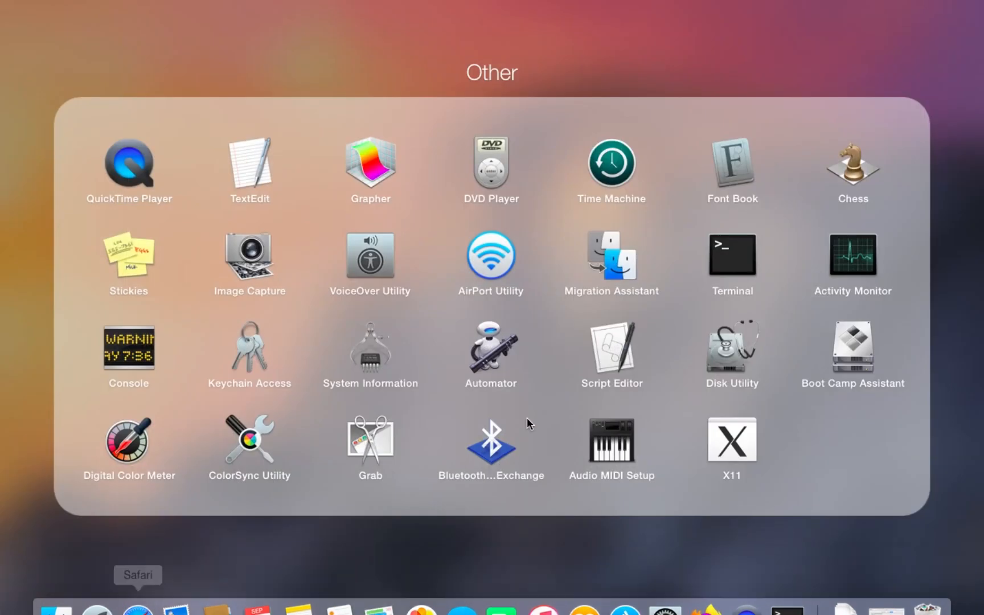
pyautogui.click(730, 257)
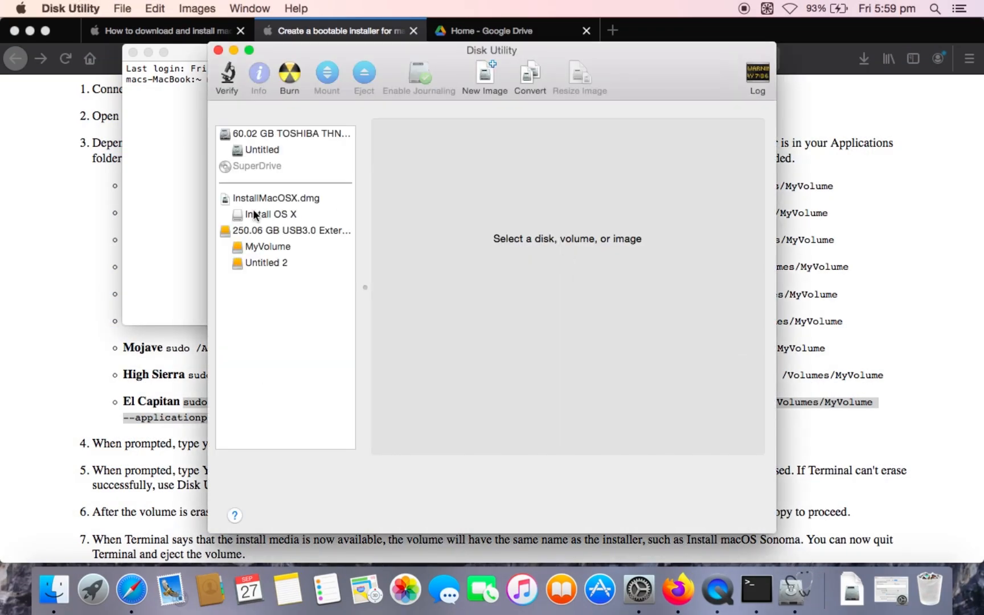
# Inspect the 250 GB USB drive and confirm MyVolume is mounted at /Volumes/MyVolume
pyautogui.click(290, 230)
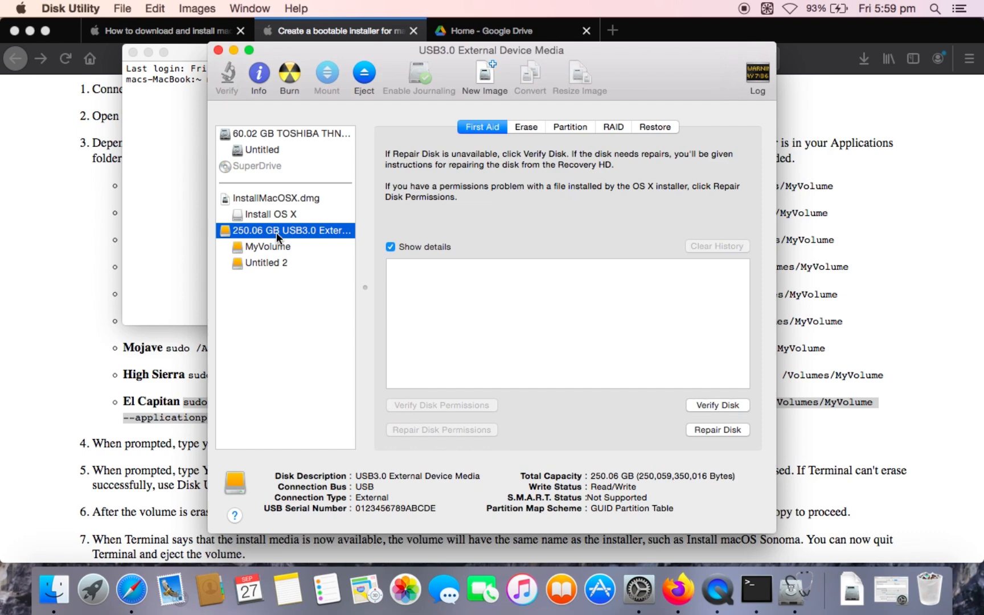
pyautogui.moveTo(268, 247)
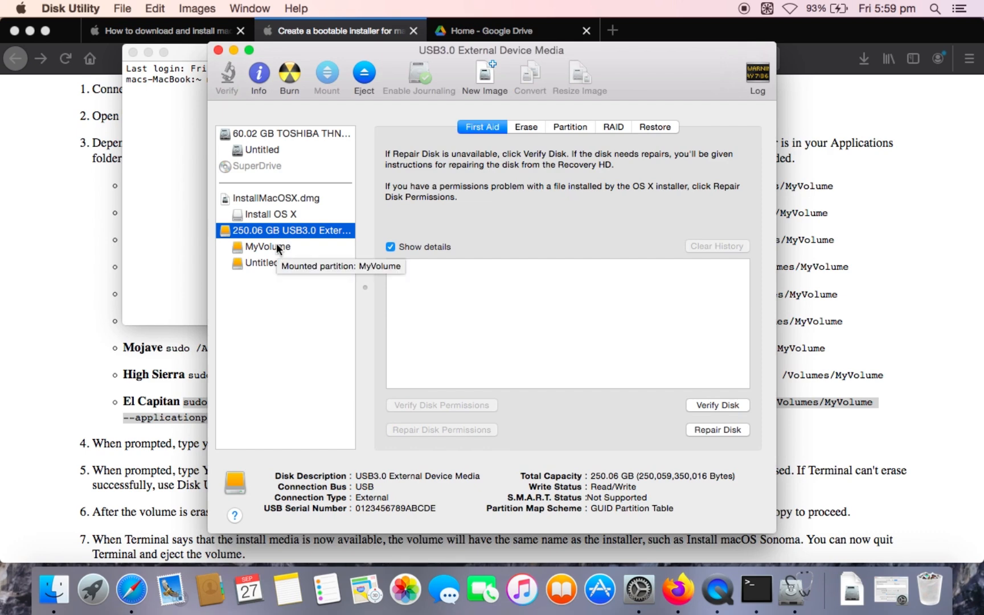
pyautogui.click(269, 247)
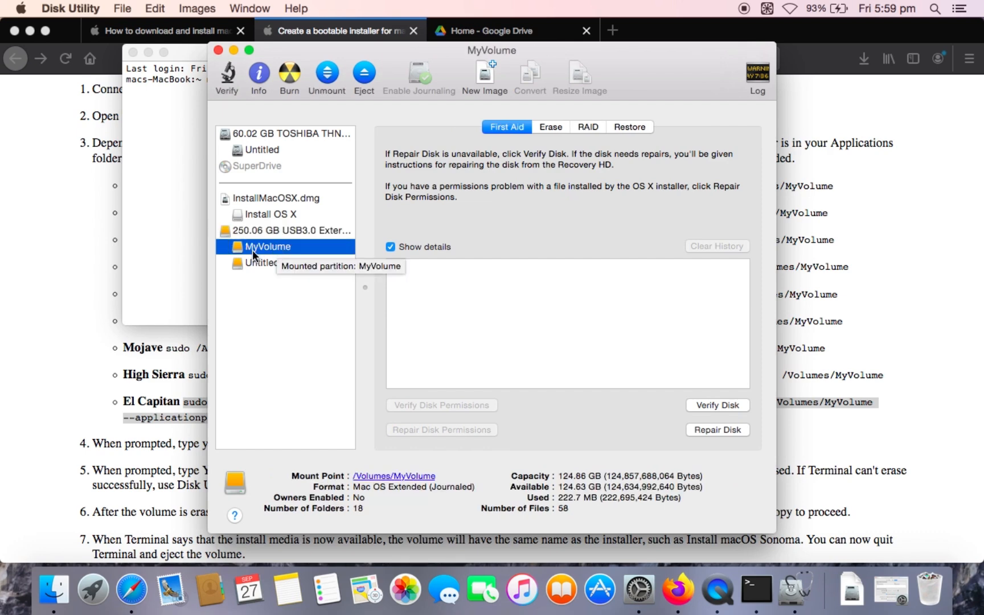
pyautogui.moveTo(258, 75)
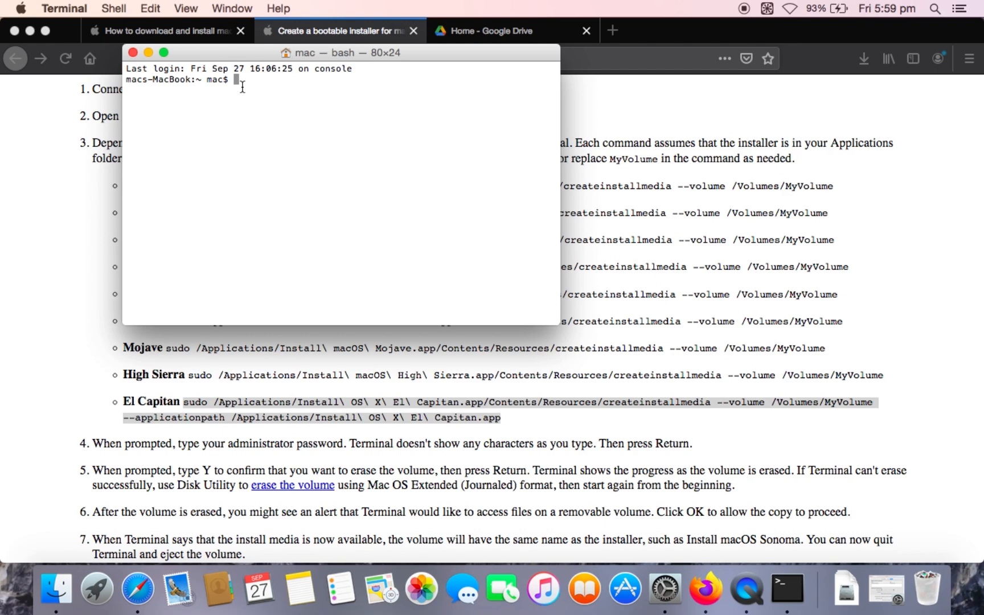
# Run sudo createinstallmedia for El Capitan on MyVolume, authenticate, and confirm erasing with y
pyautogui.write('sudo /Applications/Install\\ OS\\ X\\ El\\ Capitan.app/Contents/Resources/createinstallmedia --volume /Volumes/MyVolume --applicationpath /Applications/Install\\ OS\\ X\\ El\\ Capitan.app')
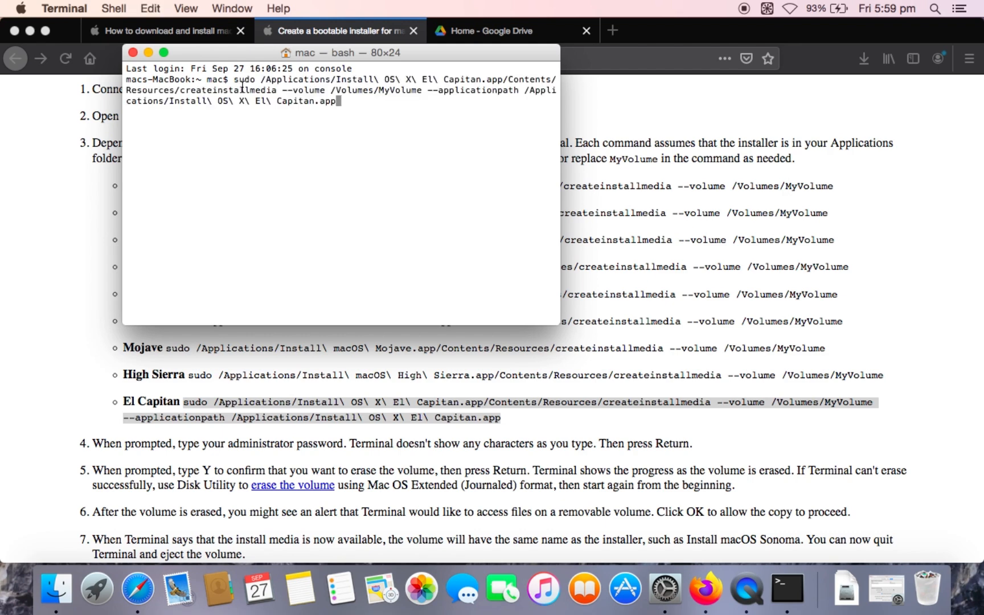
pyautogui.press('Return')
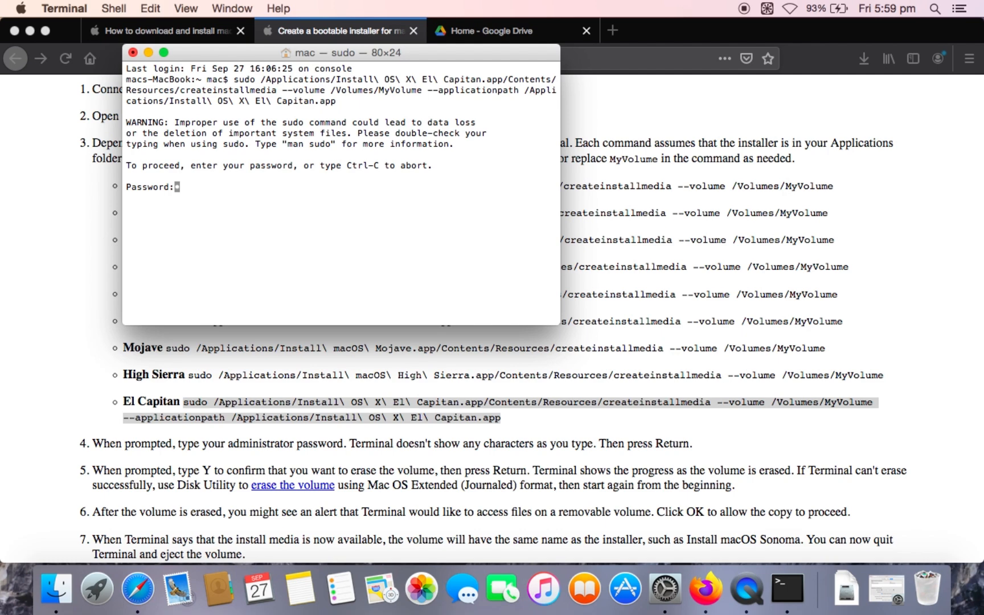
pyautogui.press('Return')
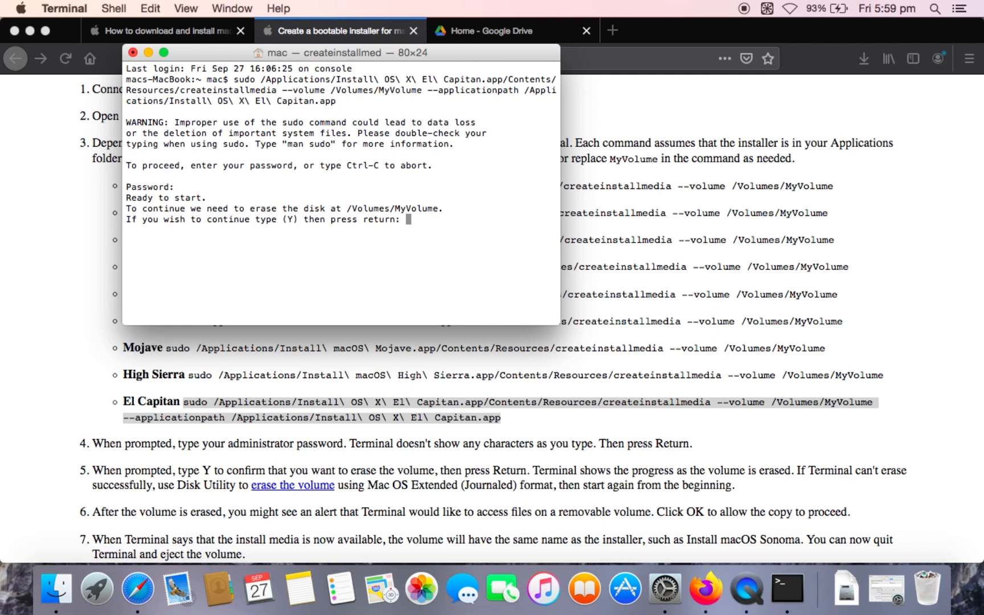
pyautogui.write('y')
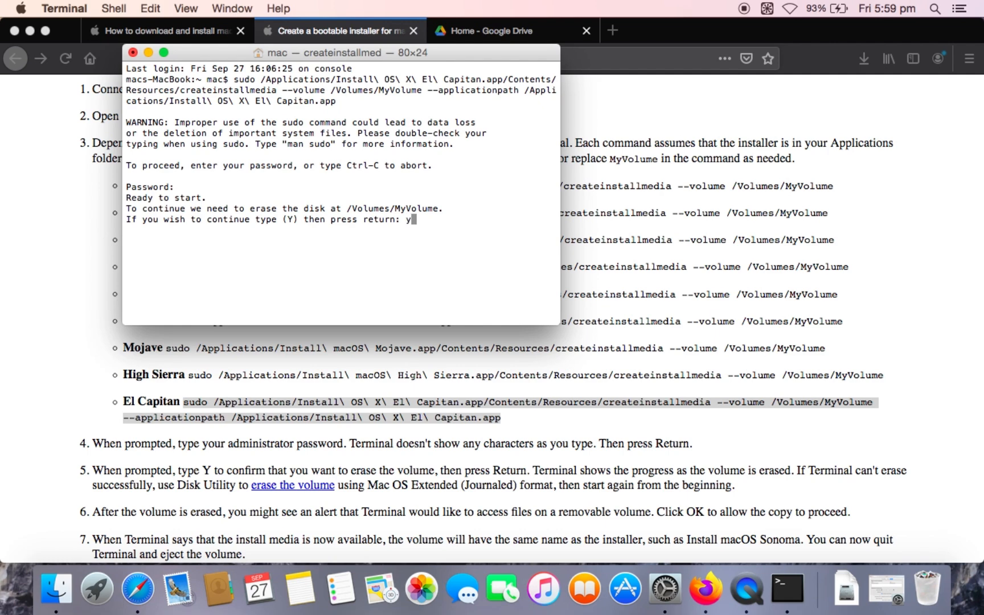
pyautogui.press('Return')
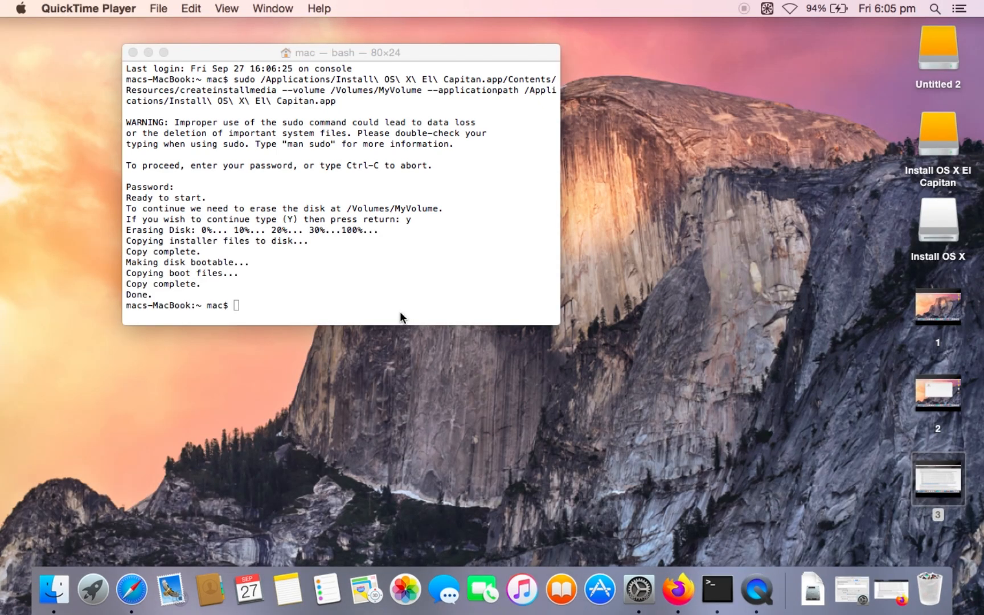
pyautogui.moveTo(436, 197)
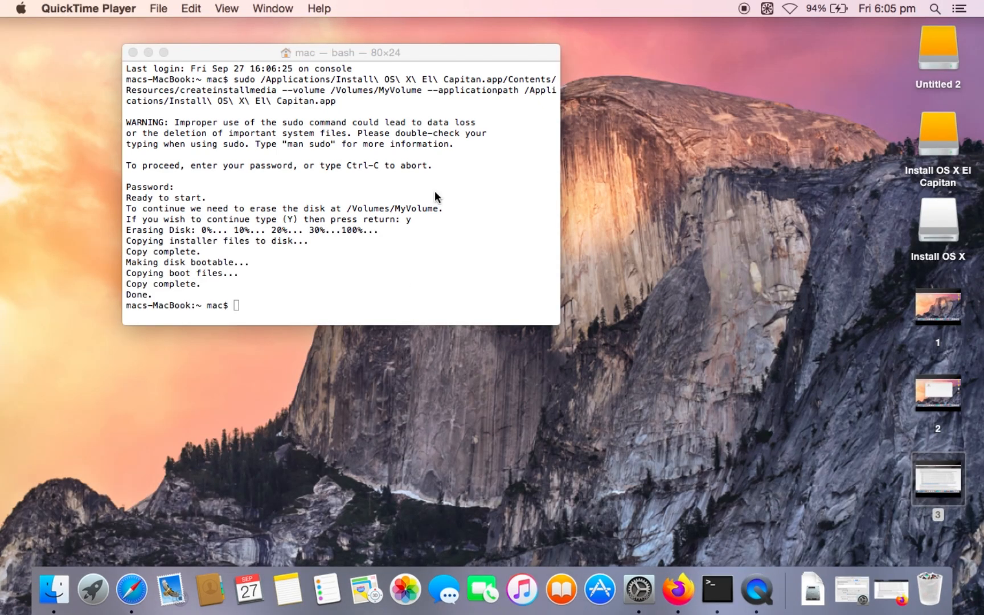